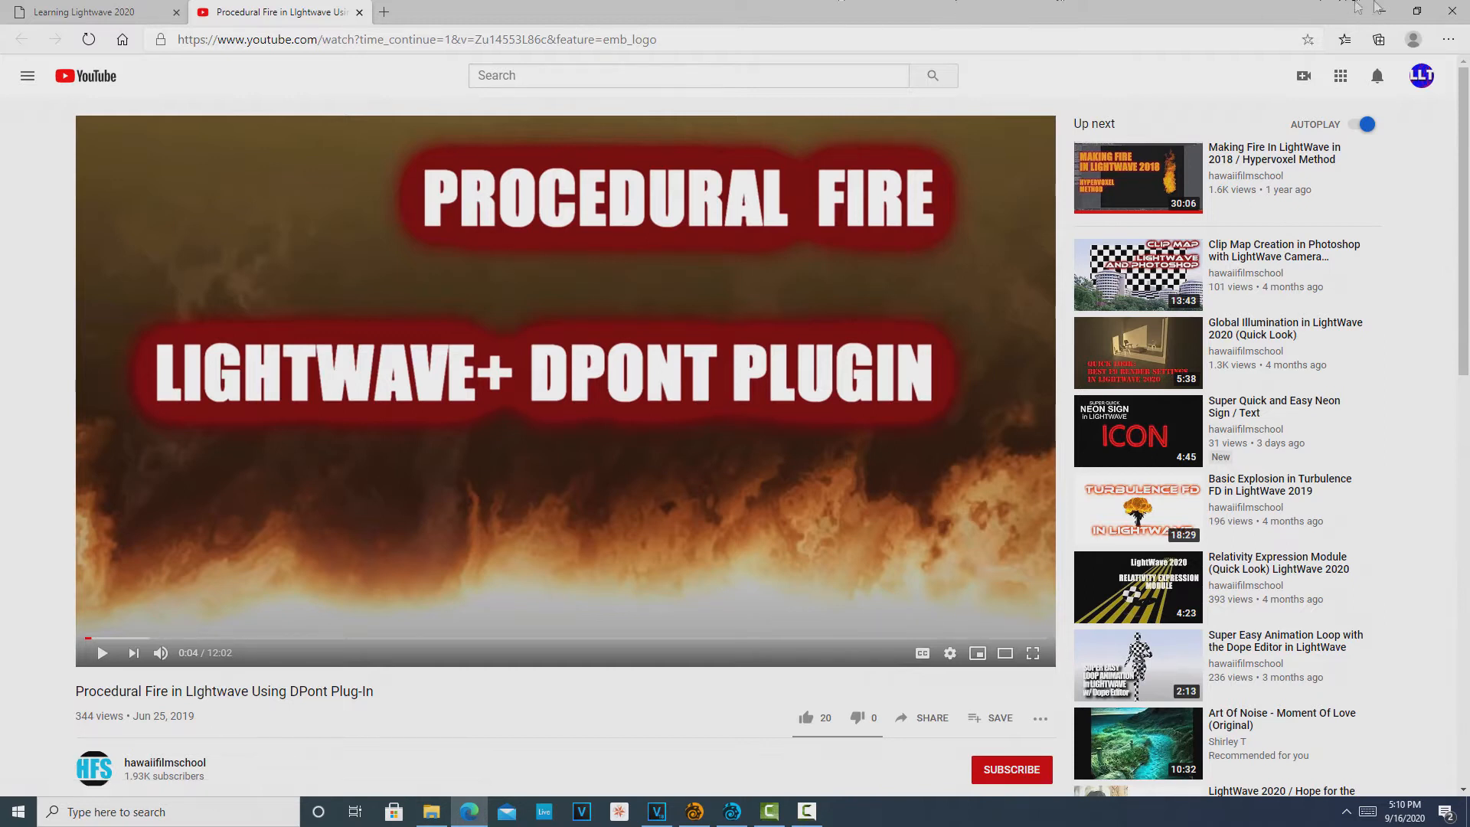
Play the YouTube tutorial 'Procedural Fire in LIghtwave Using DPont Plug-In'.
left_click(805, 812)
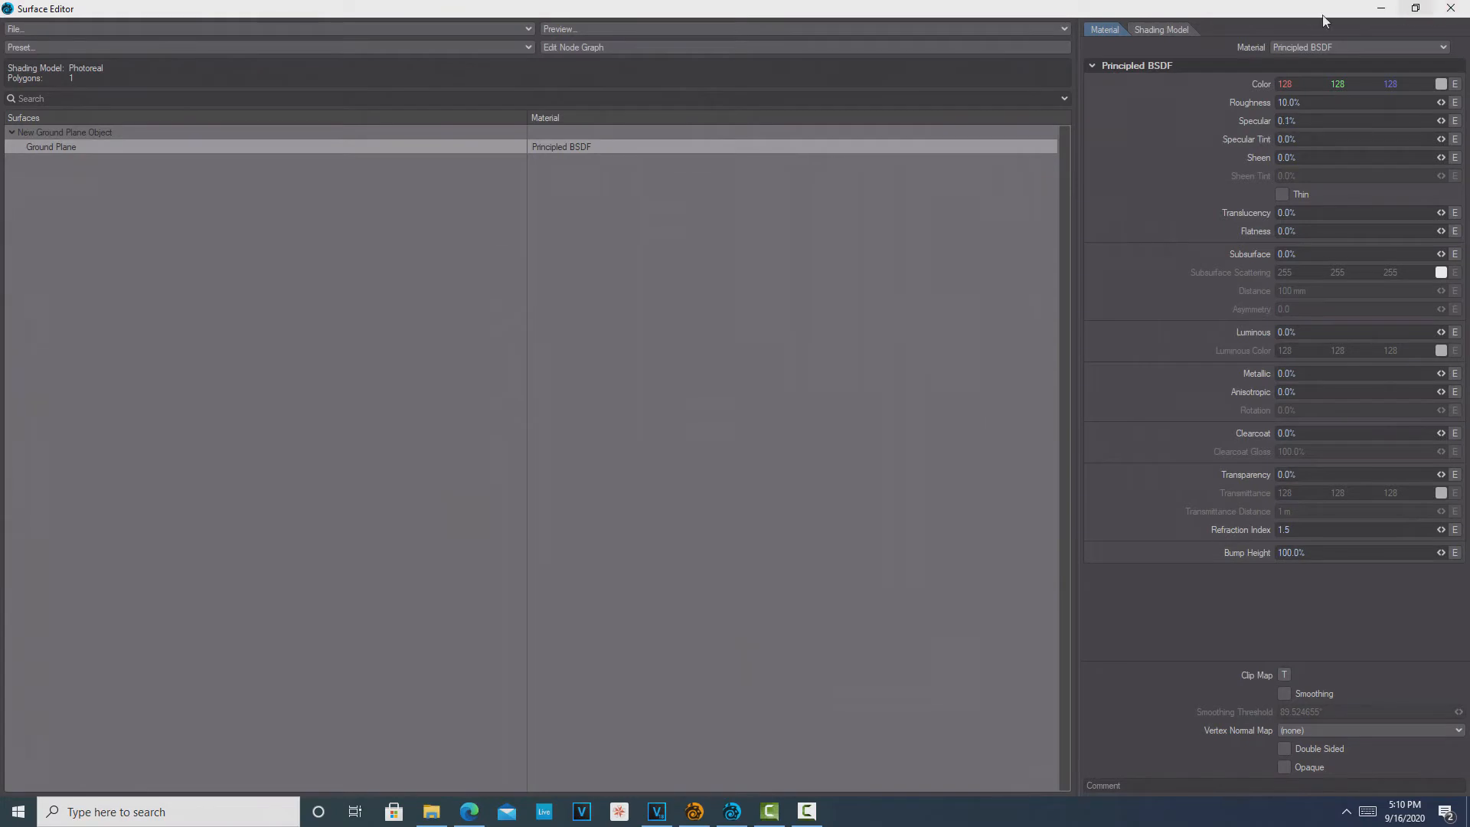
Open Edit Node Graph for the Ground Plane surface in the Surface Editor.
left_click(573, 46)
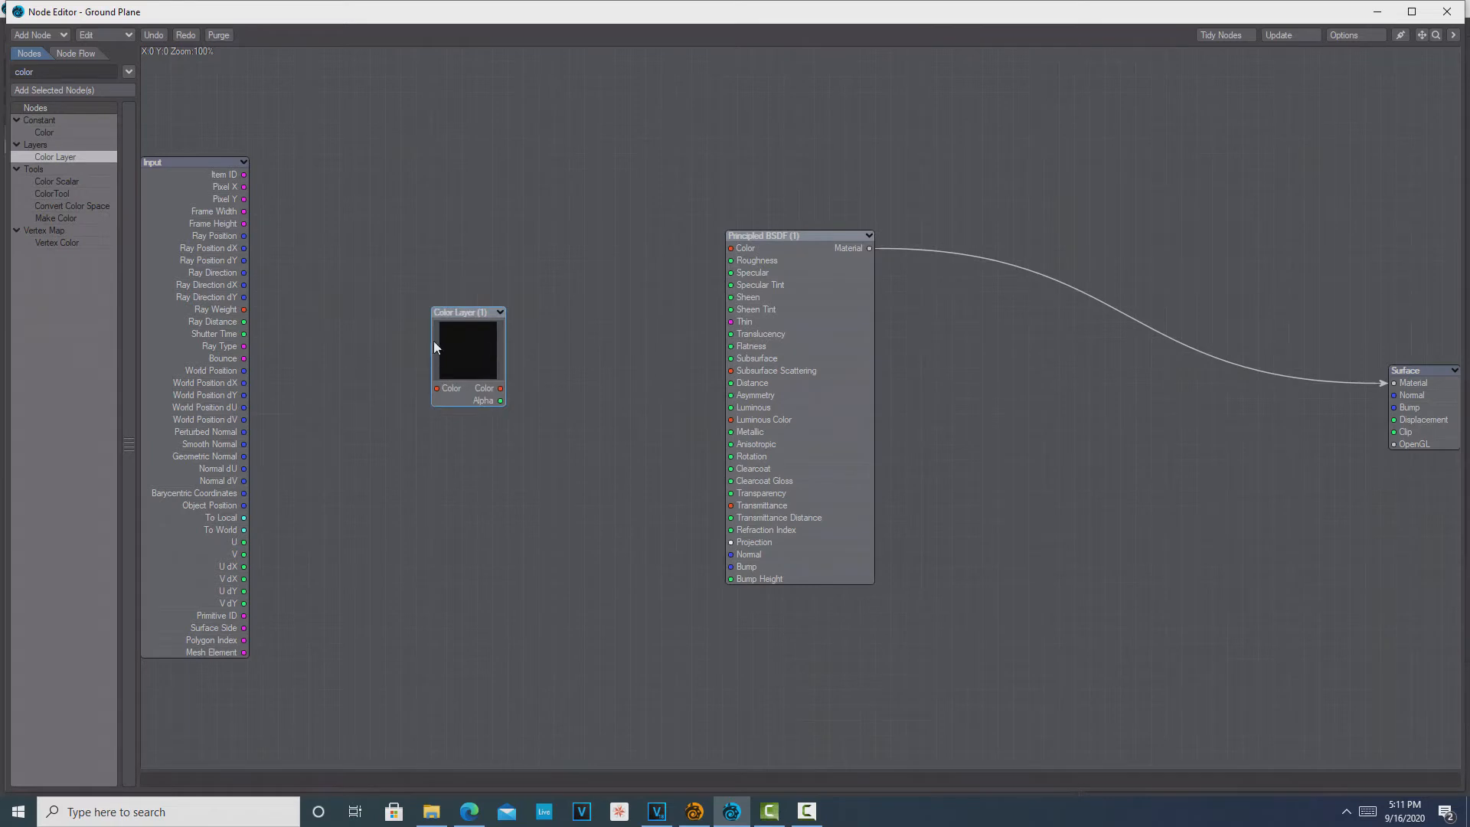
mouse_move(485, 357)
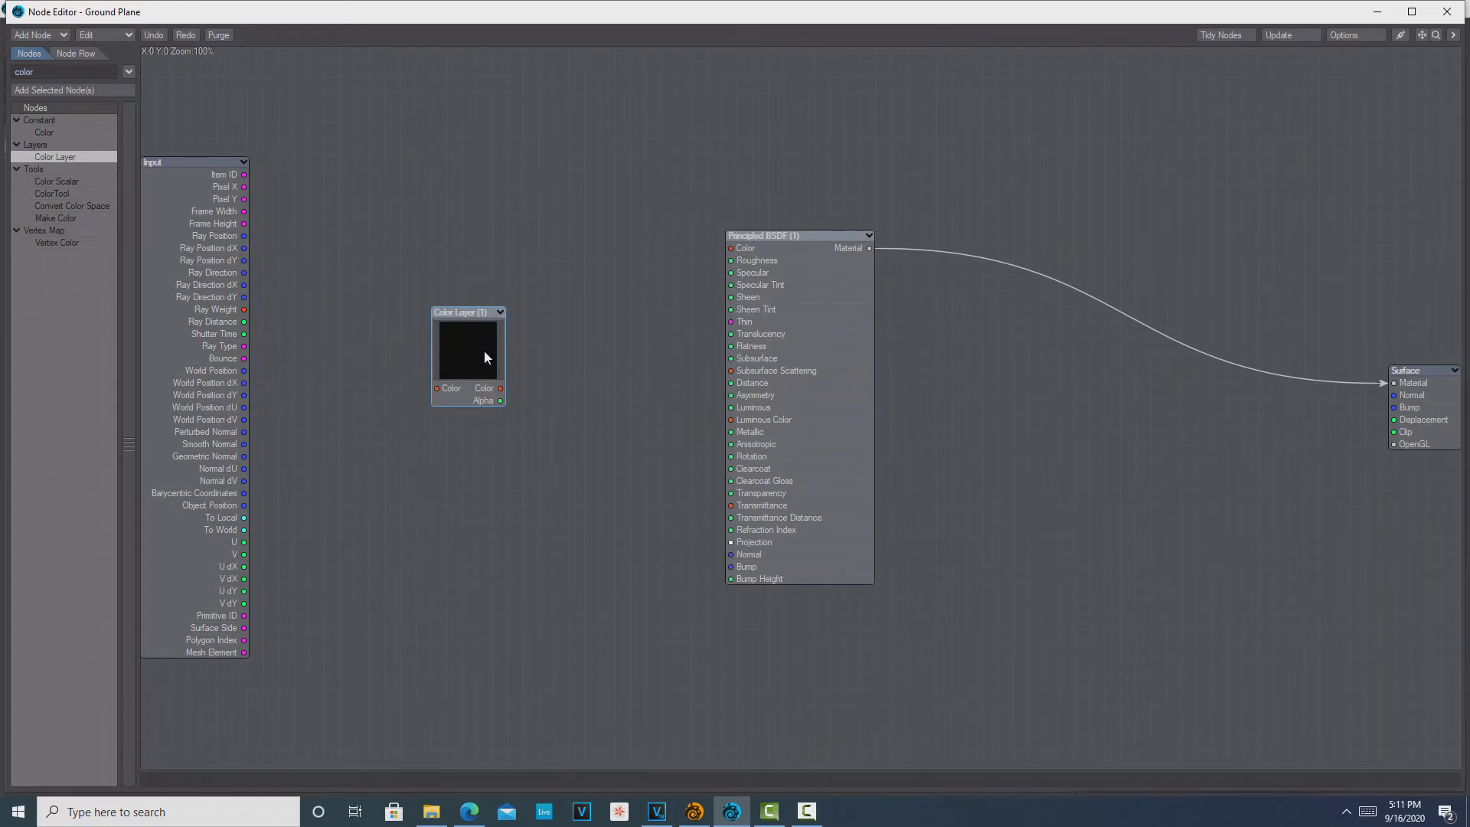
Open the Color Layer node's Texture Editor by double-clicking the node.
double_click(469, 352)
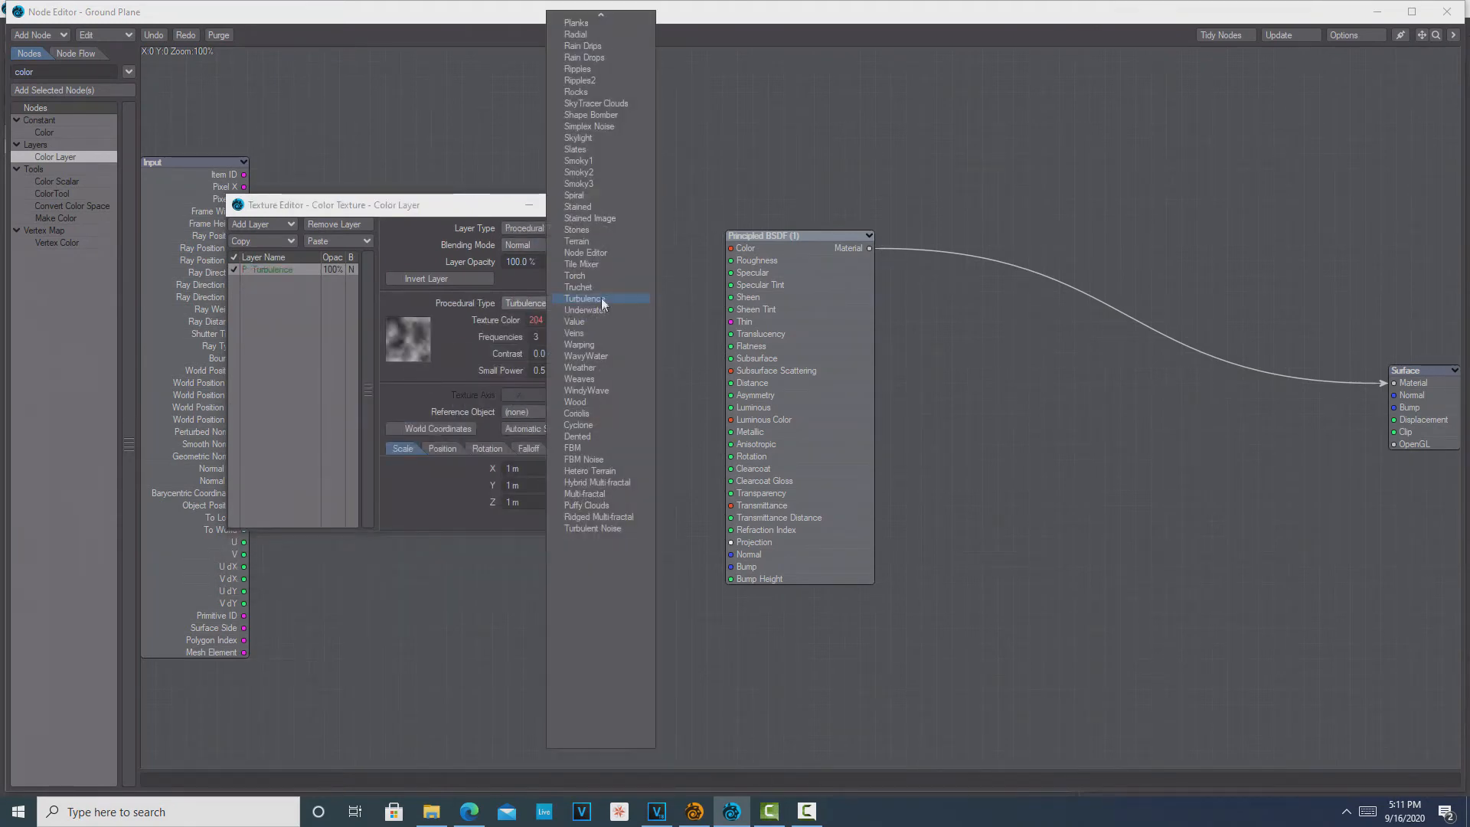
Set the Color Layer's procedural type to Torch with texture axis Y.
left_click(573, 274)
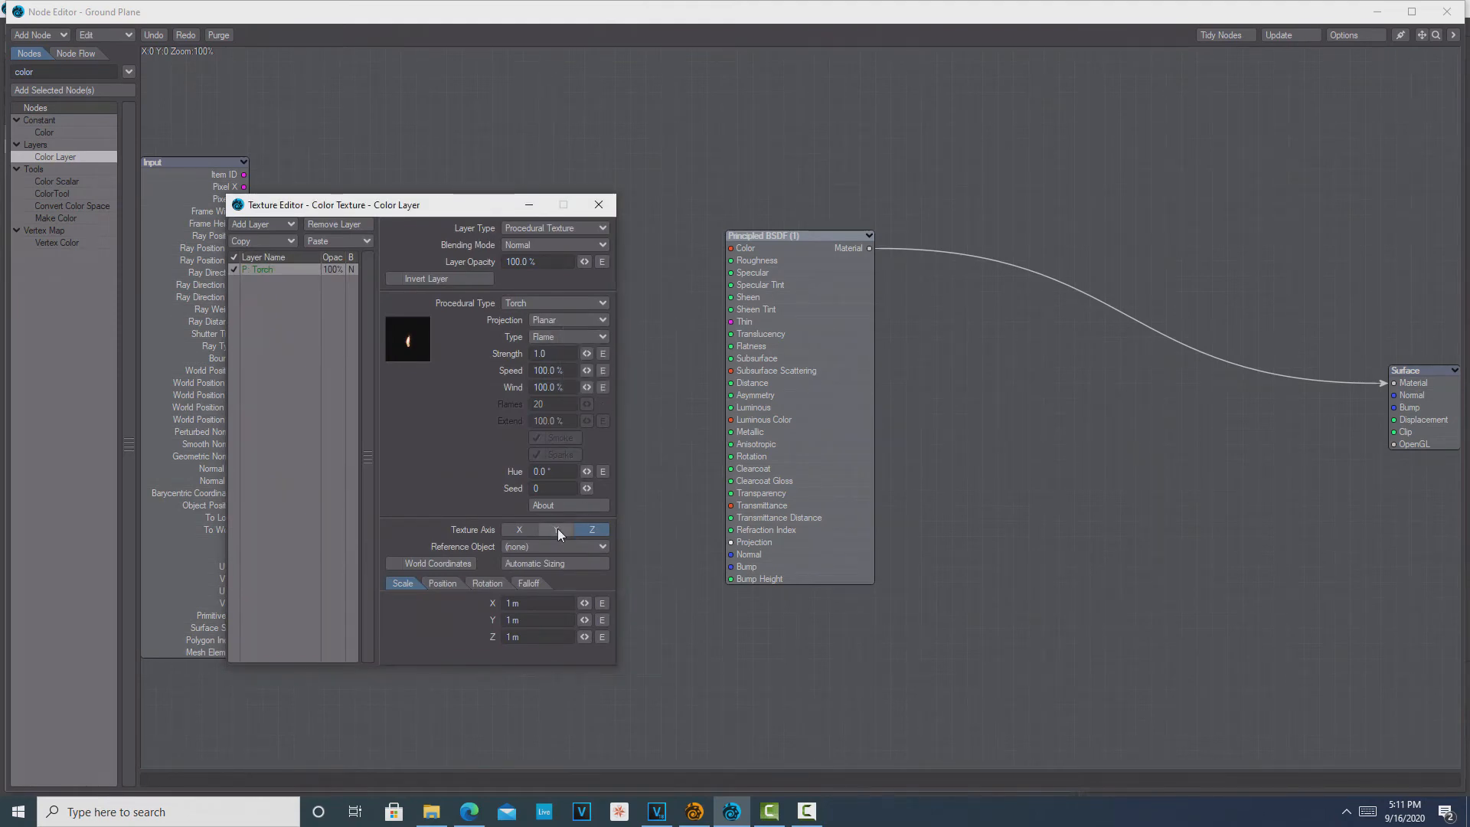
left_click(555, 530)
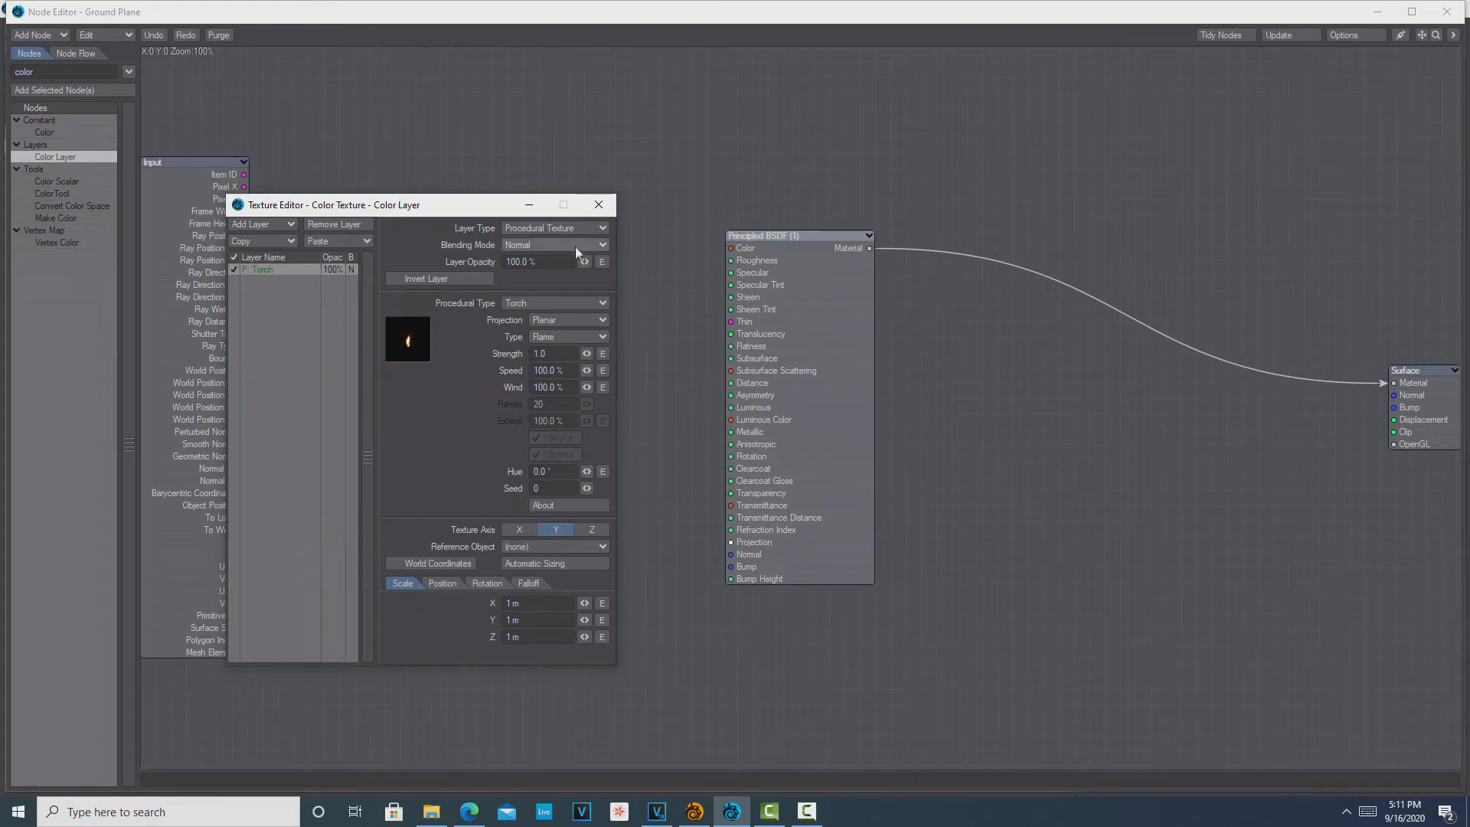
right_click(606, 206)
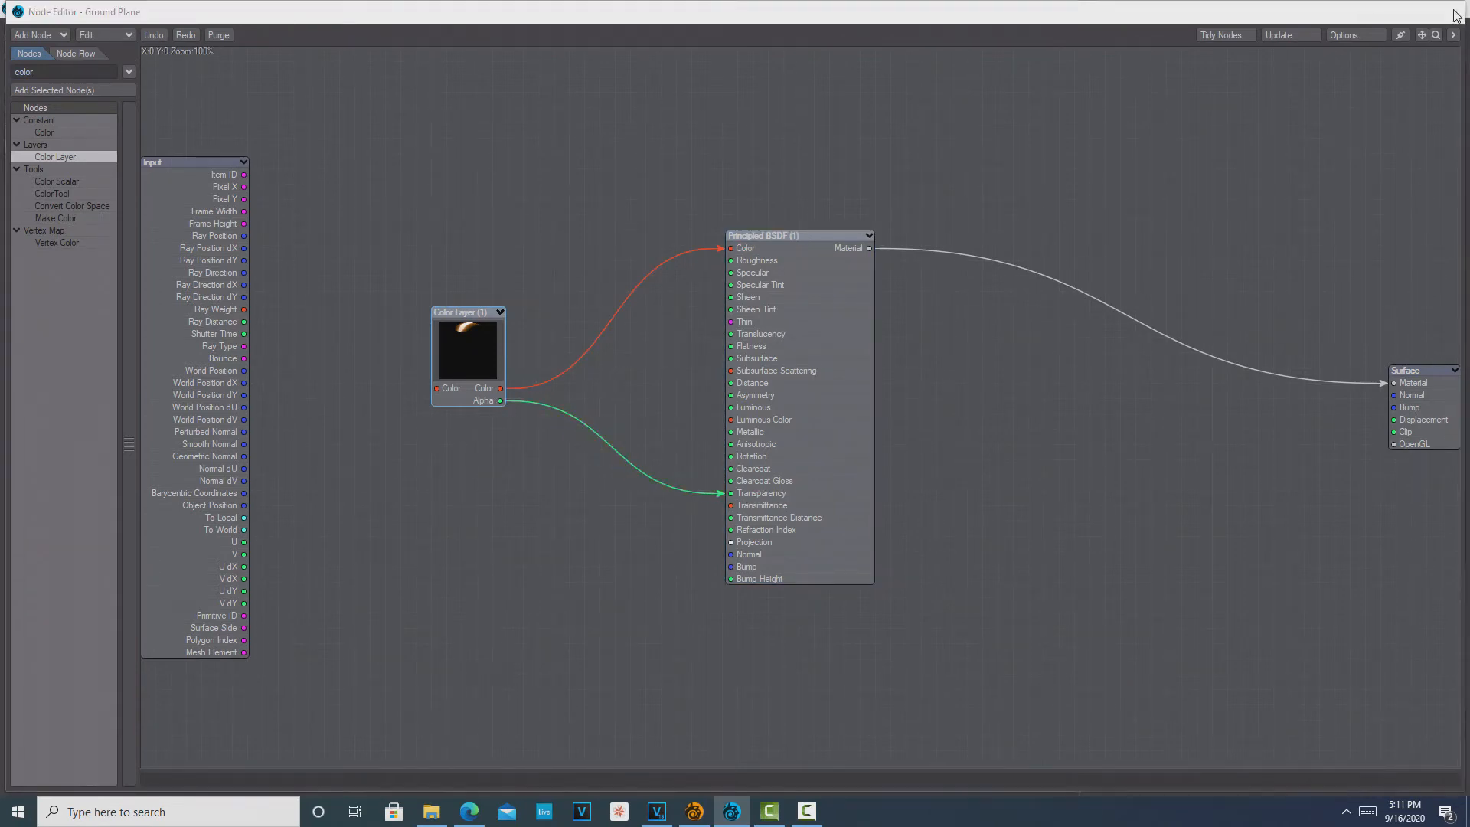
Close the Node Editor to return to the Layout scene.
left_click(1456, 13)
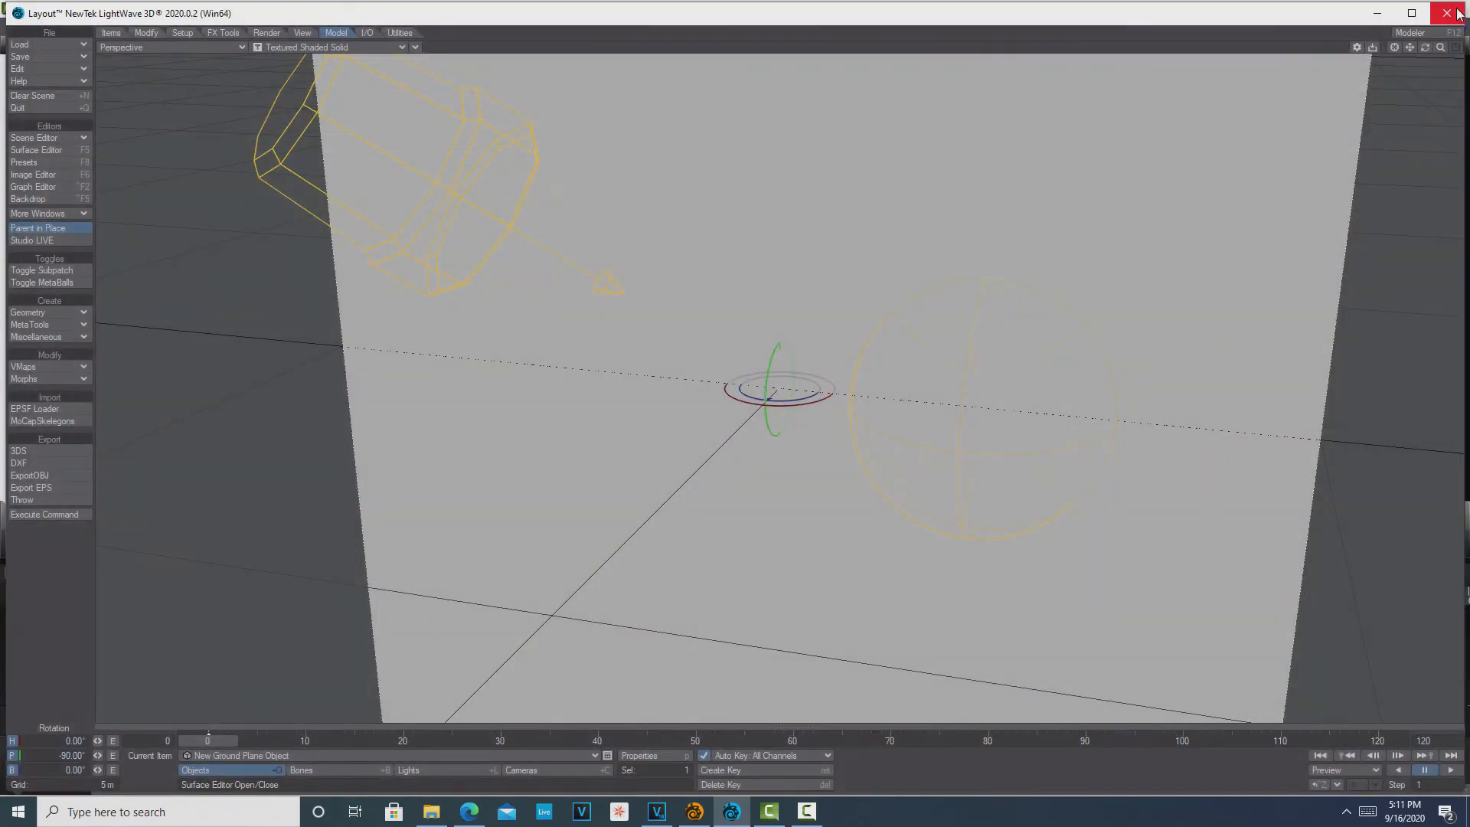
mouse_move(368, 37)
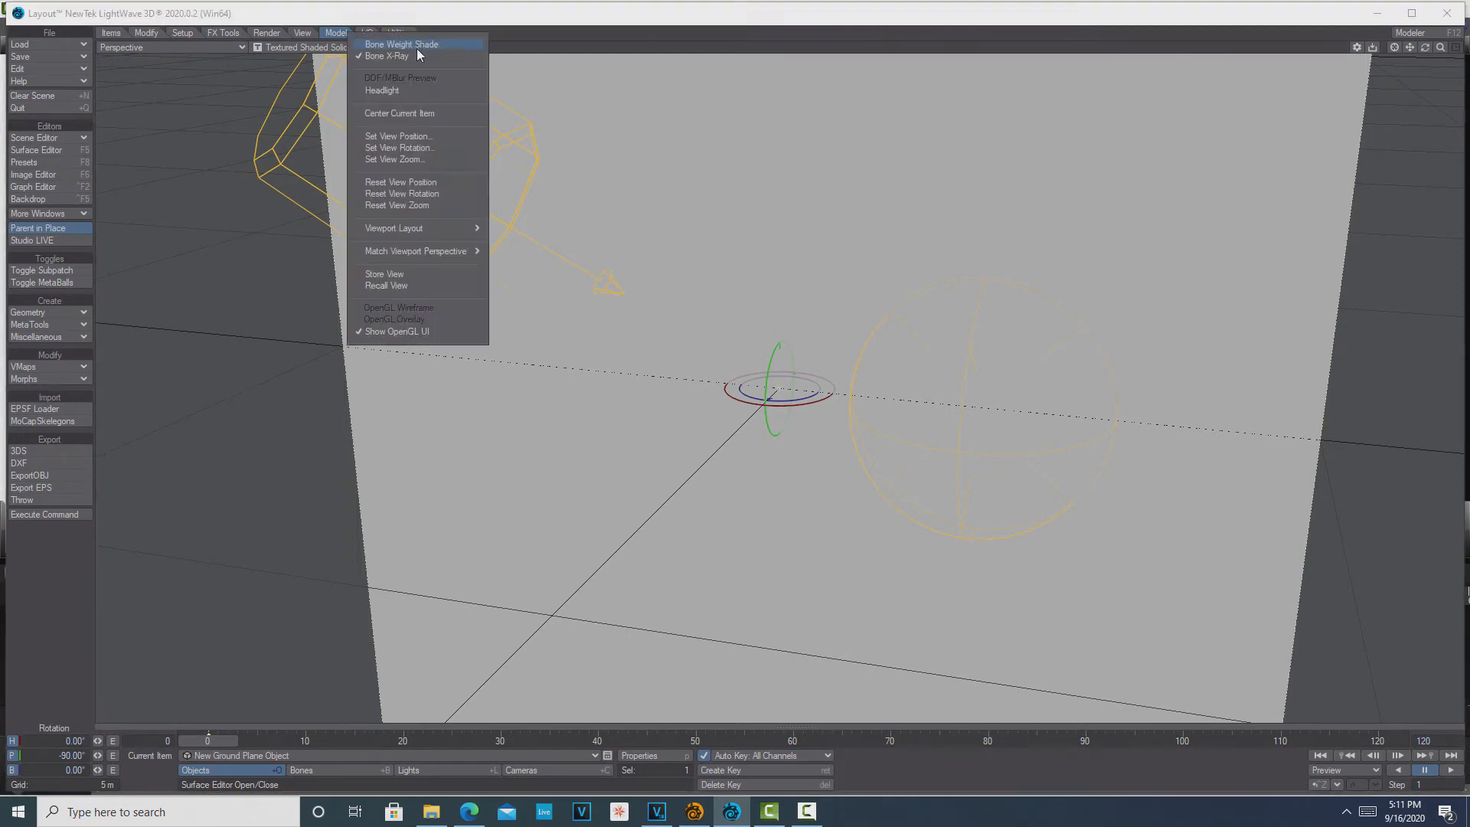
Switch the Perspective viewport render mode to VPR.
left_click(400, 45)
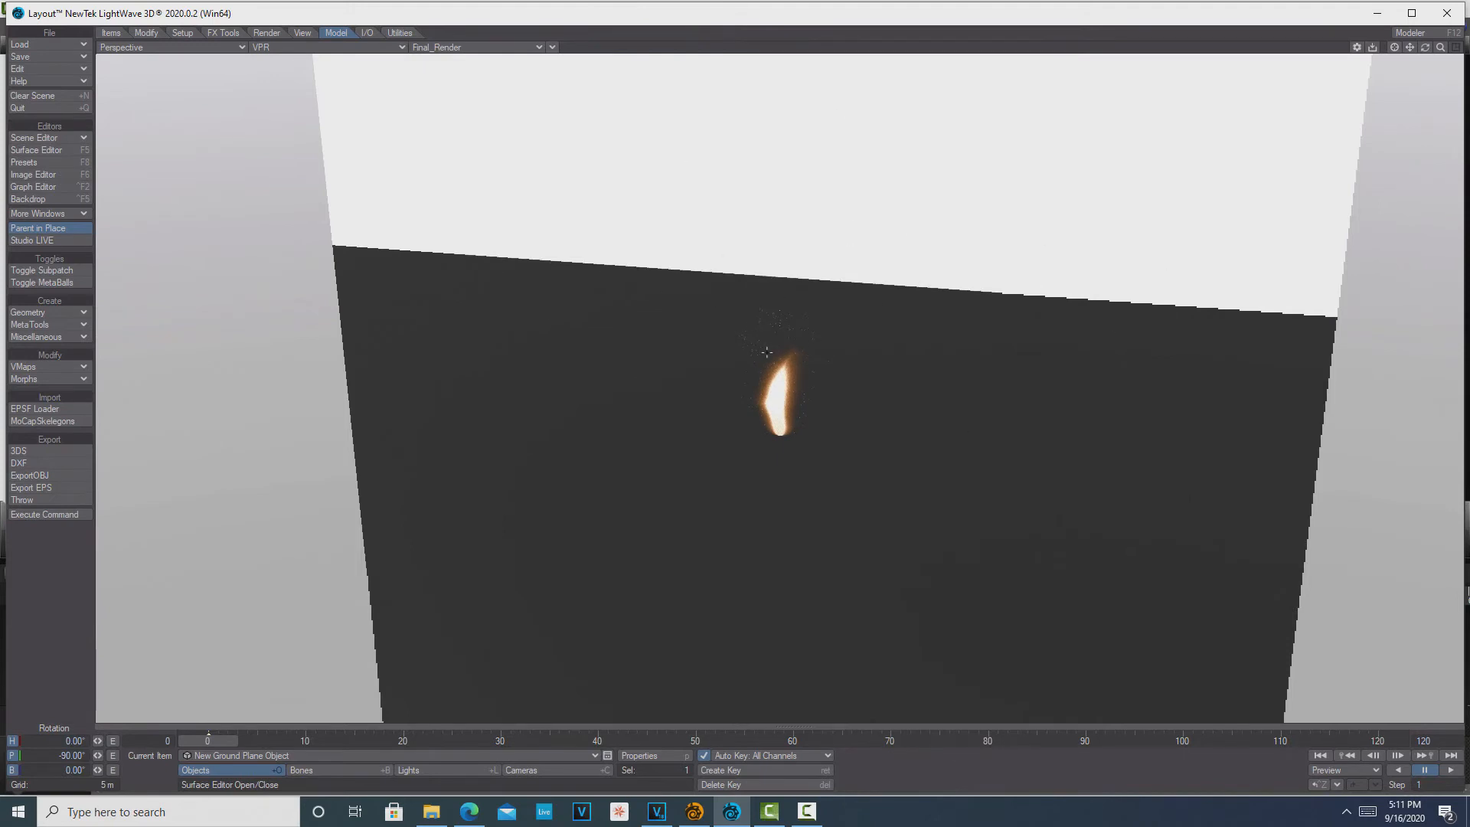
mouse_move(606, 302)
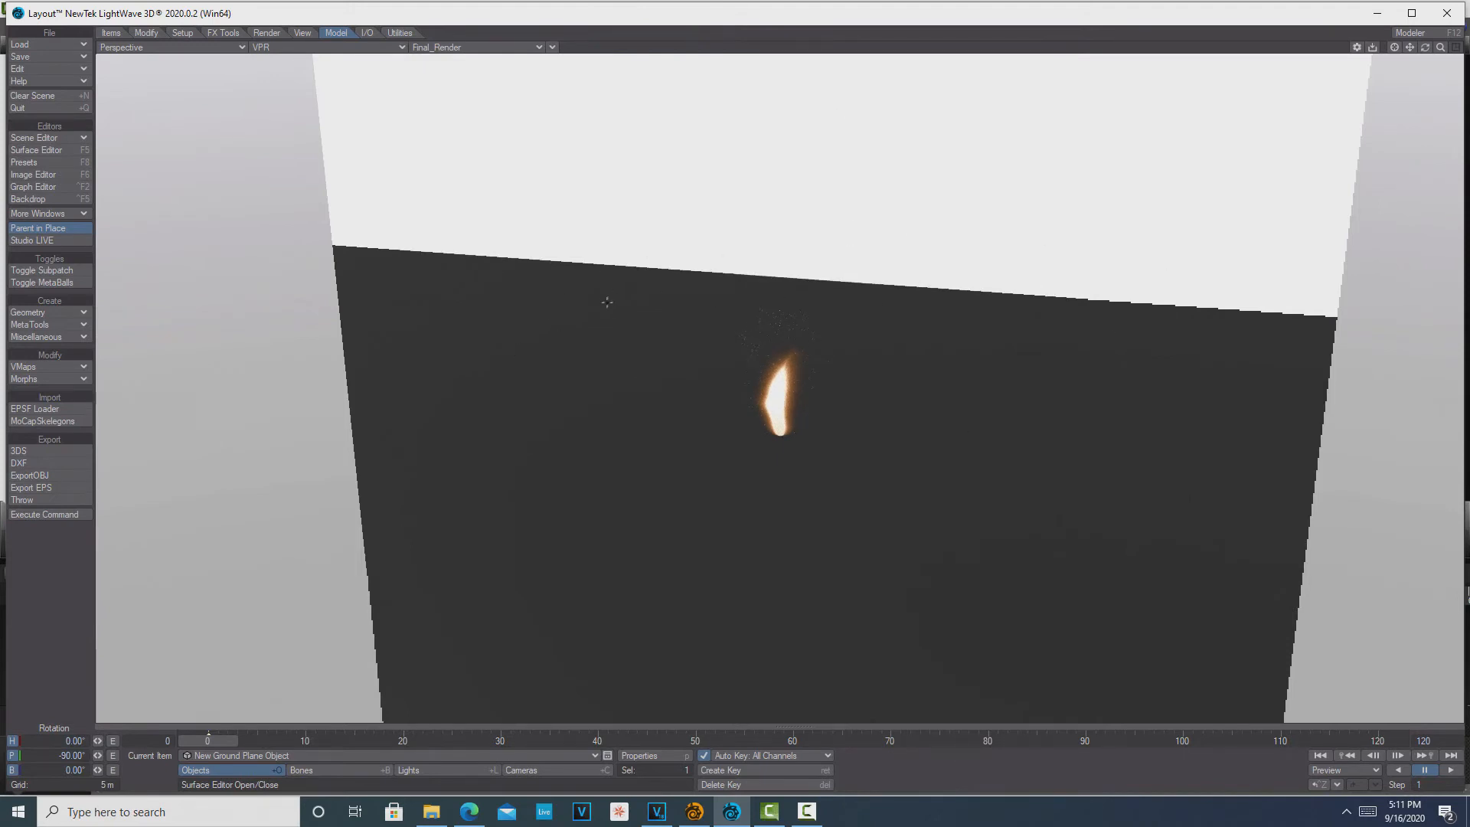
left_click(28, 199)
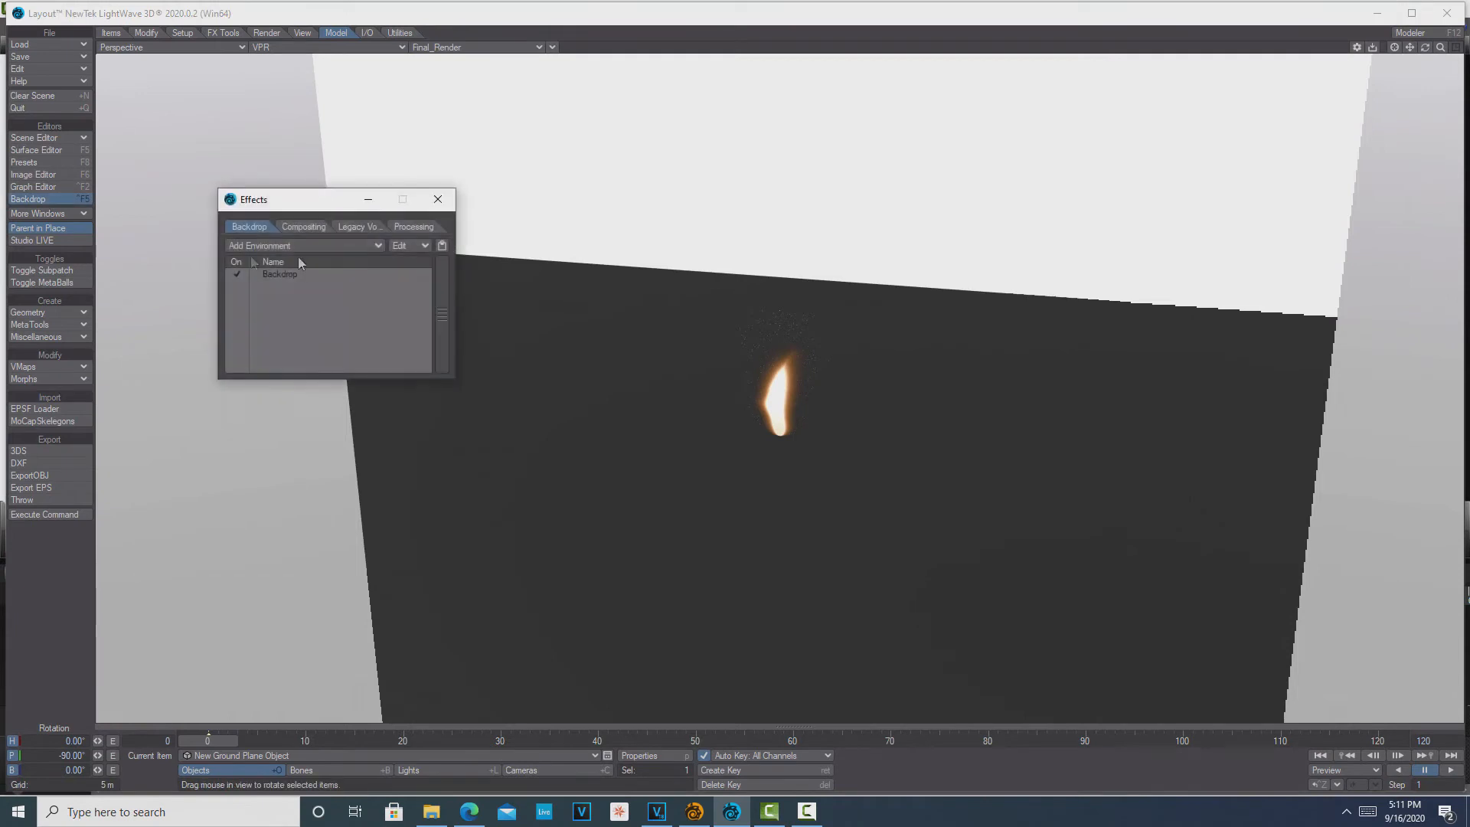
Uncheck the Backdrop effect and close the Effects window.
left_click(237, 275)
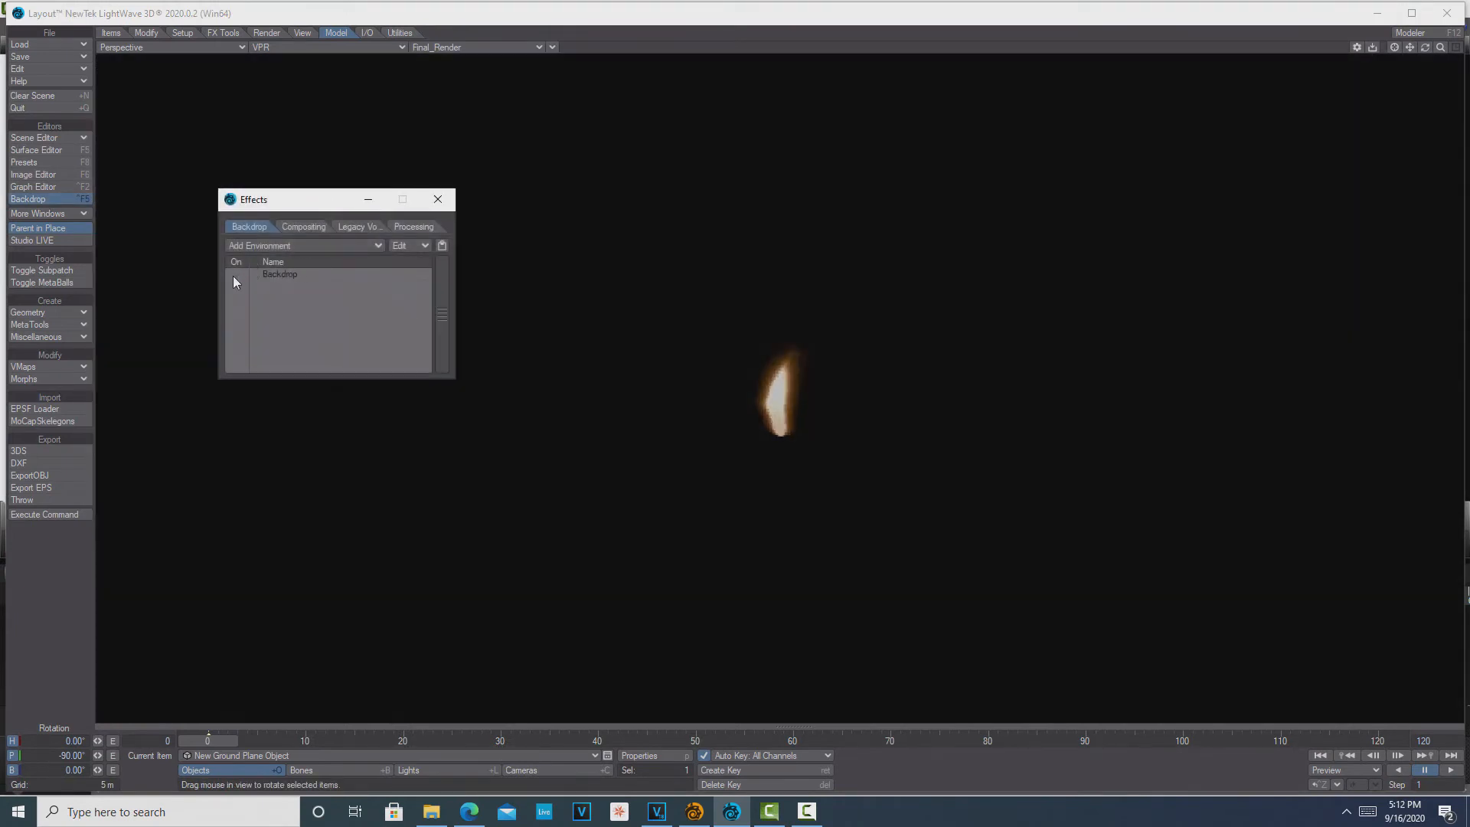
left_click(437, 199)
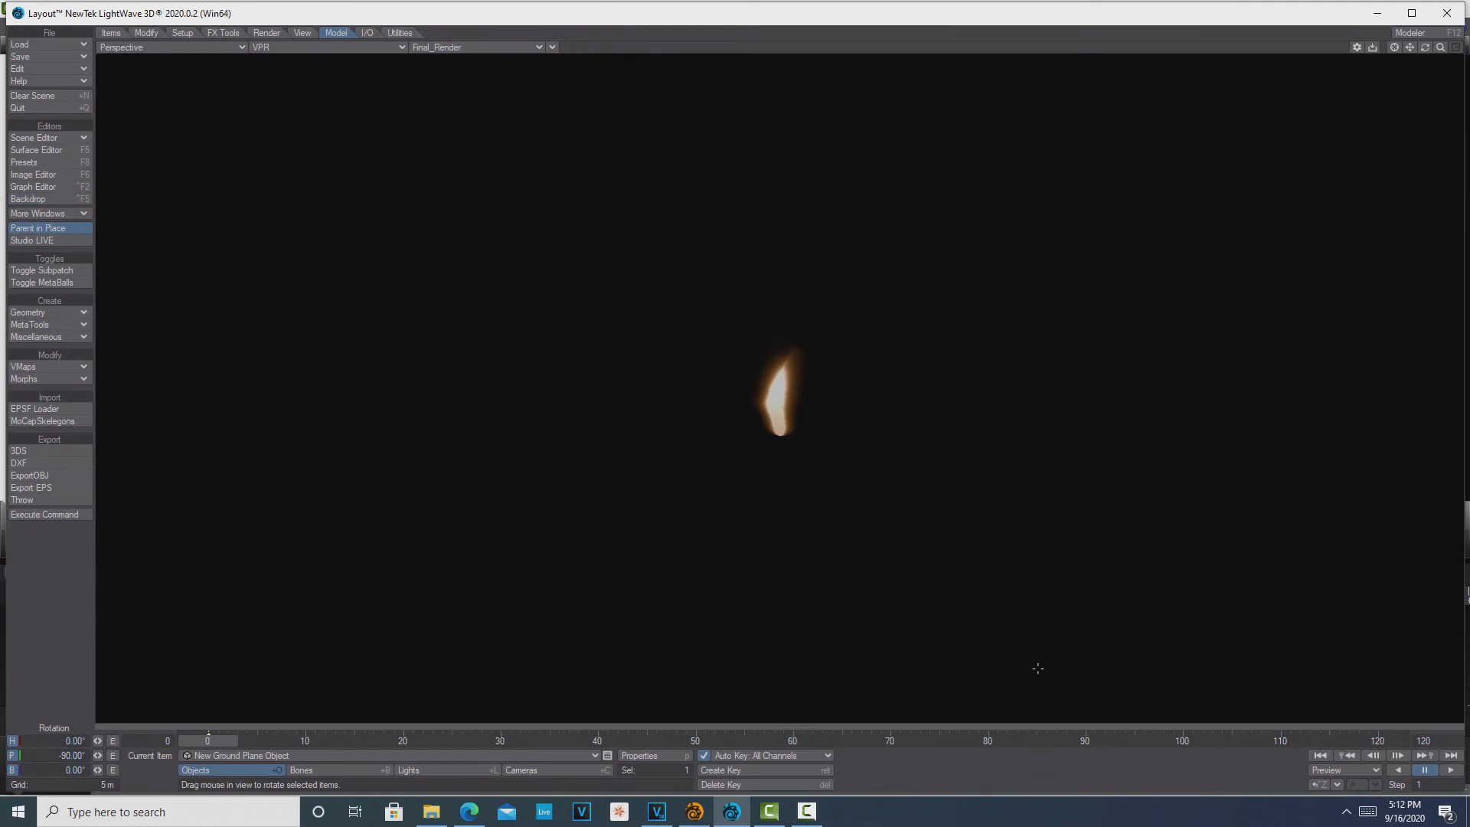
mouse_move(1137, 507)
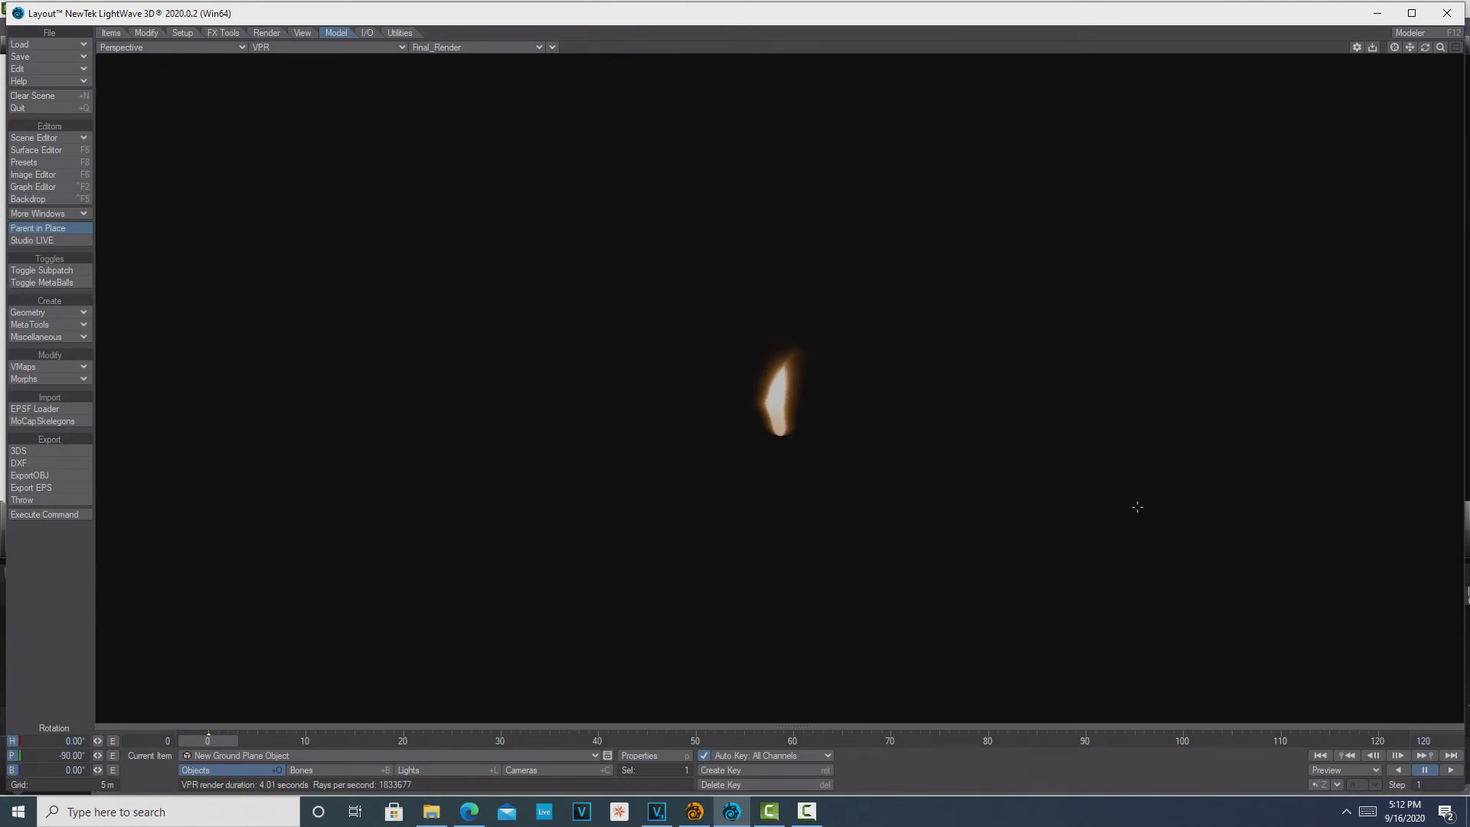